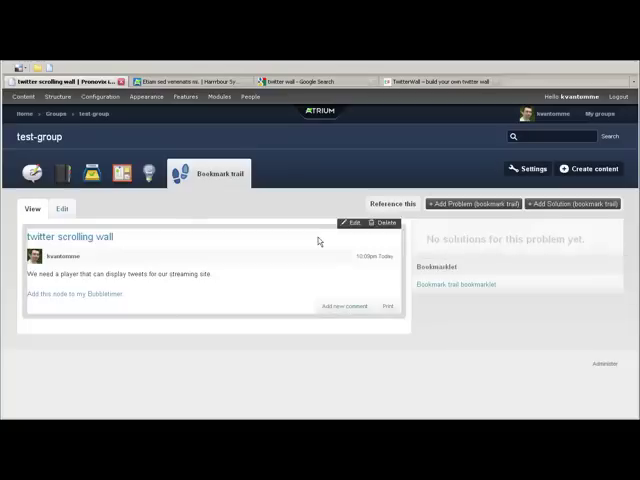
pyautogui.moveTo(240, 218)
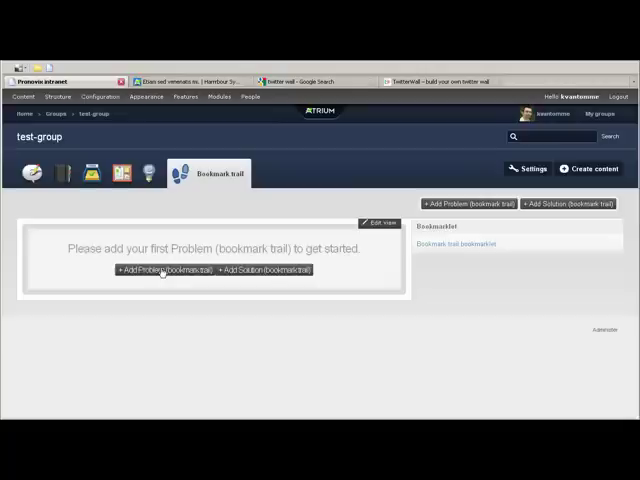
# - Start a new Problem bookmark trail from the test-group's Bookmark trail section
pyautogui.click(160, 268)
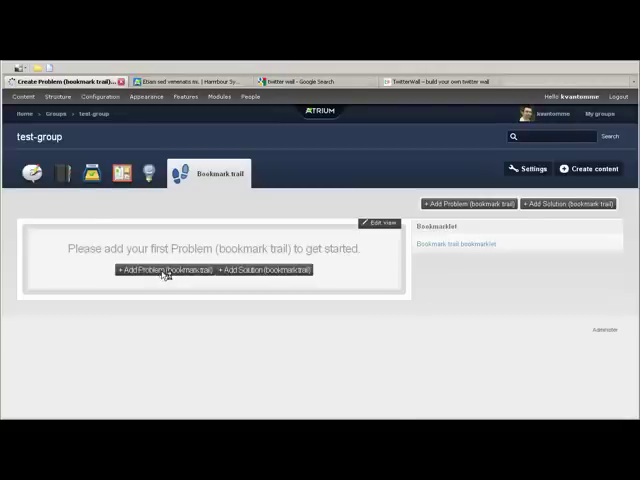
pyautogui.click(164, 268)
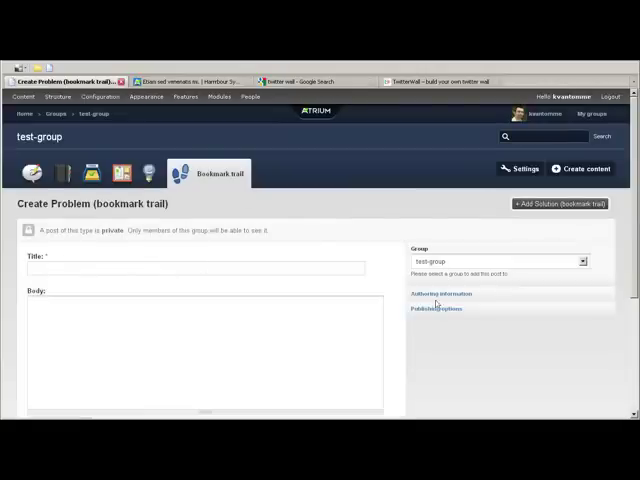
pyautogui.moveTo(60, 172)
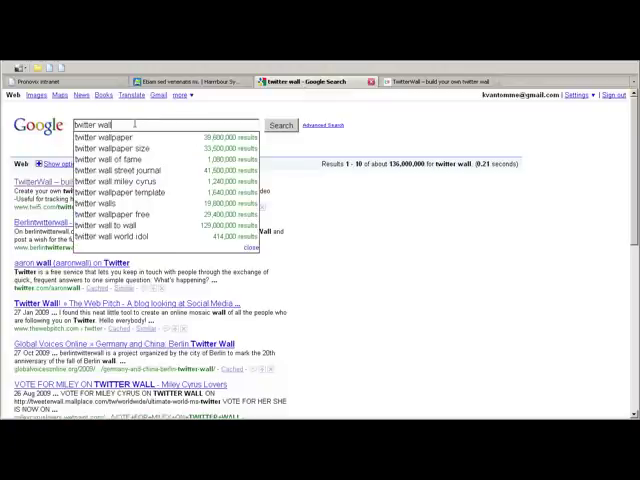
# - Scroll through the 'twitter wall' search results to pick an article to quote
pyautogui.scroll(-3)
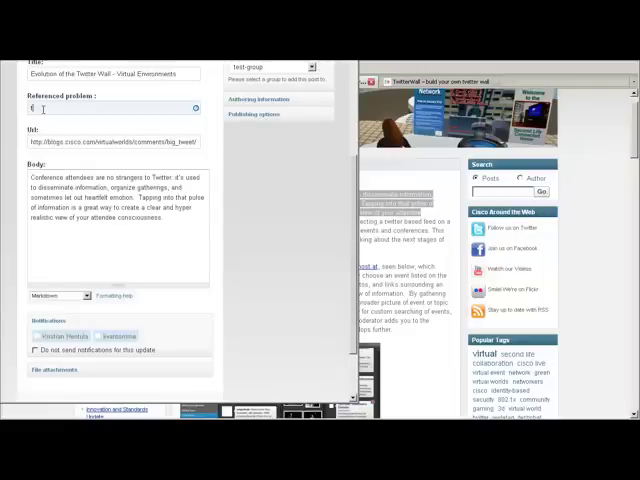
# - Reference the problem as 'twitter scrolling wall [nid:403]' in the Referenced problem field
pyautogui.write('twitter scrolling wall [nid 403]')
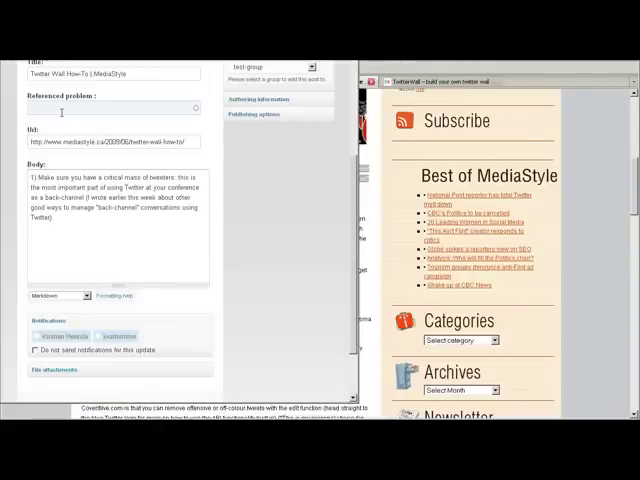
pyautogui.write('twitter scrolling wall [nid:403]')
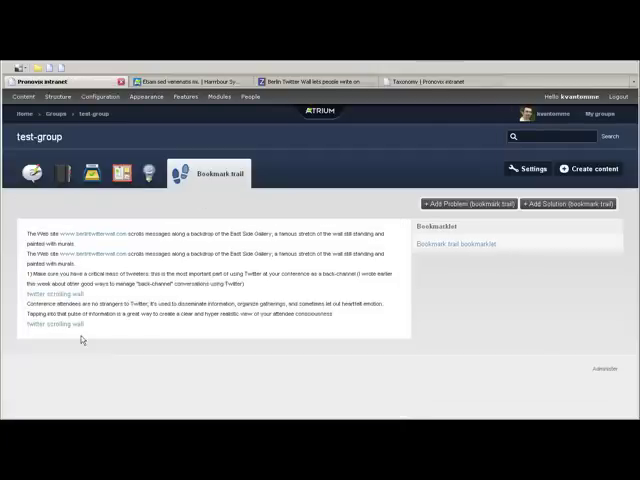
pyautogui.moveTo(356, 140)
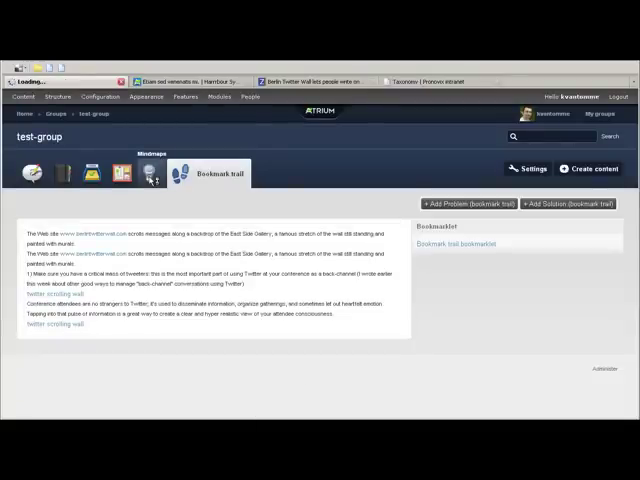
# - Create and save a GraphMind map titled 'test' from the group's Mindmaps section
pyautogui.click(160, 172)
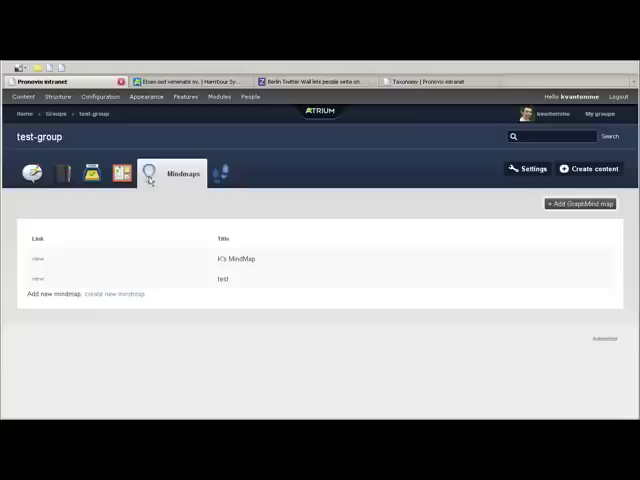
pyautogui.click(564, 204)
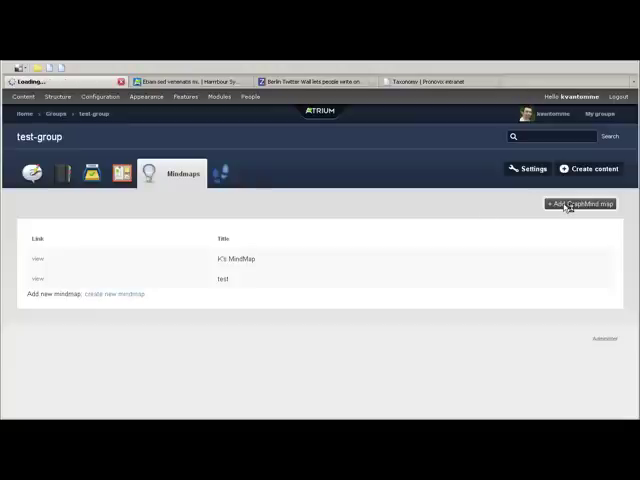
pyautogui.click(580, 204)
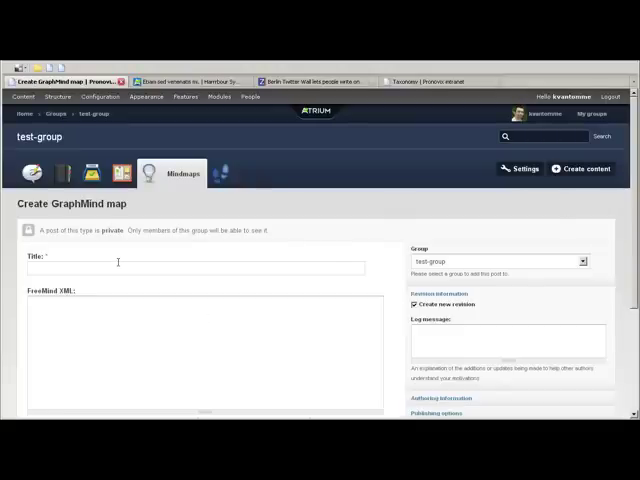
pyautogui.write('test')
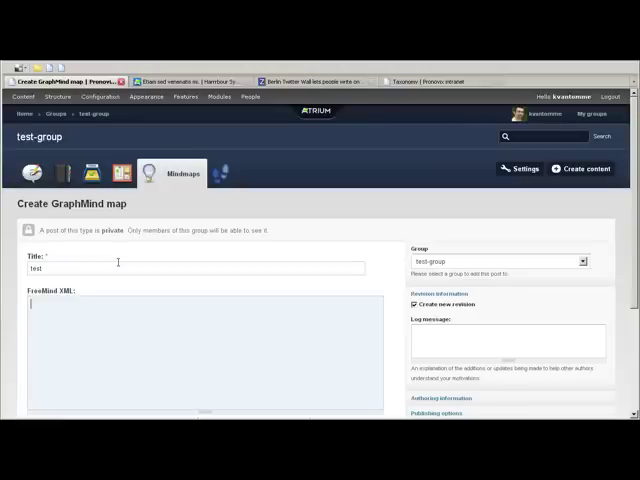
pyautogui.scroll(-3)
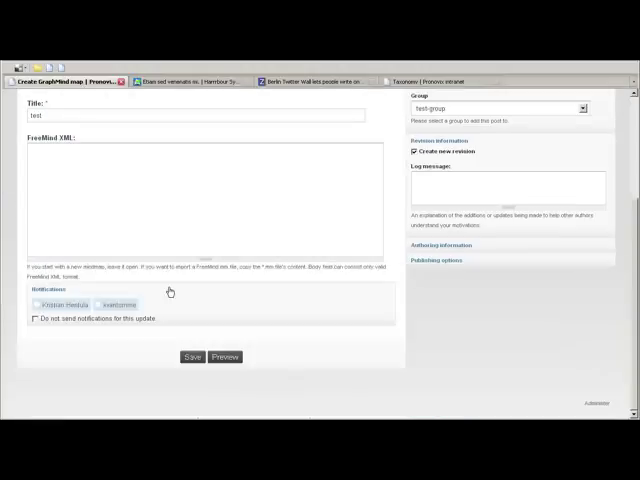
pyautogui.click(192, 356)
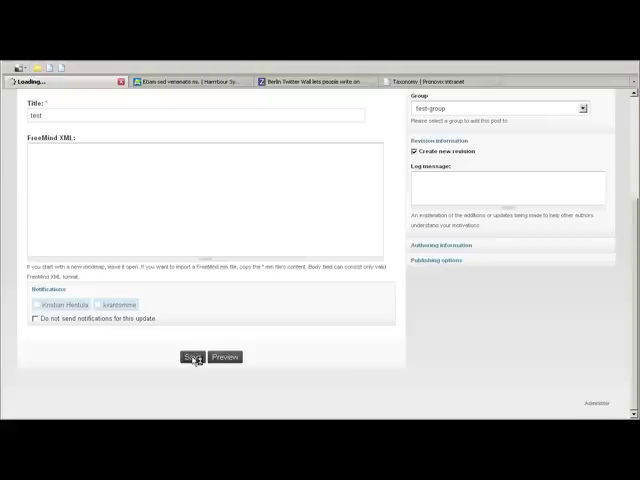
pyautogui.click(192, 356)
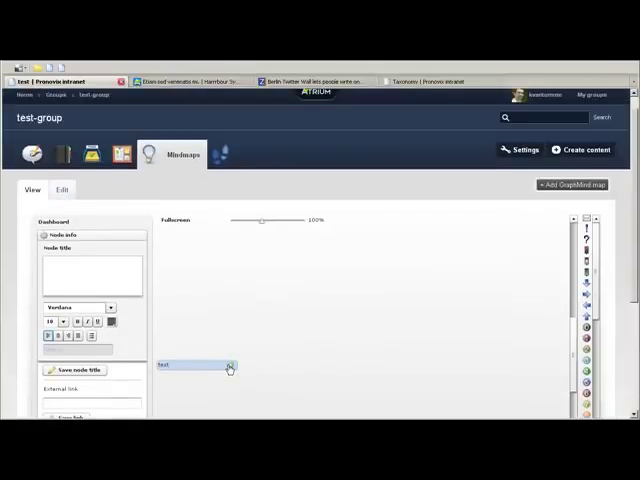
# - Load the items linked to node 403 into the test mind map
pyautogui.click(228, 366)
pyautogui.write('403')
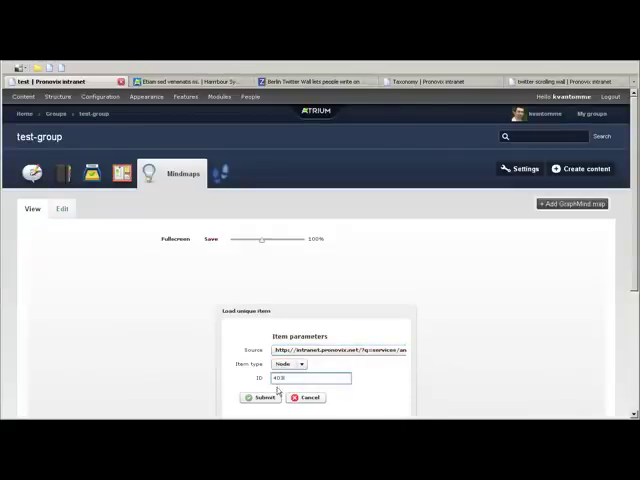
pyautogui.click(260, 398)
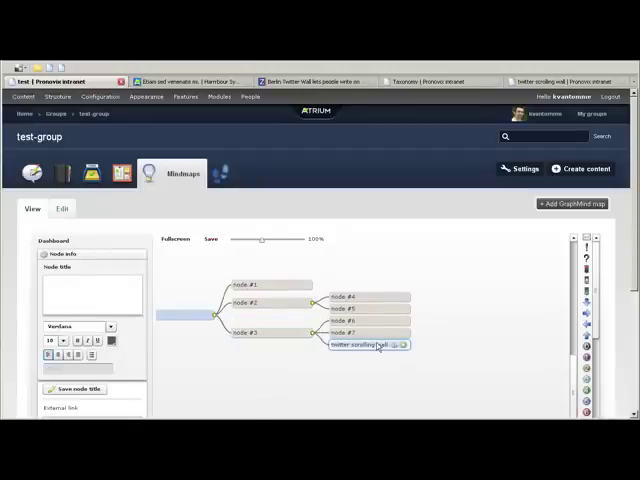
# - Add child nodes under the 'twitter scrolling wall' node and select the new one
pyautogui.rightClick(364, 348)
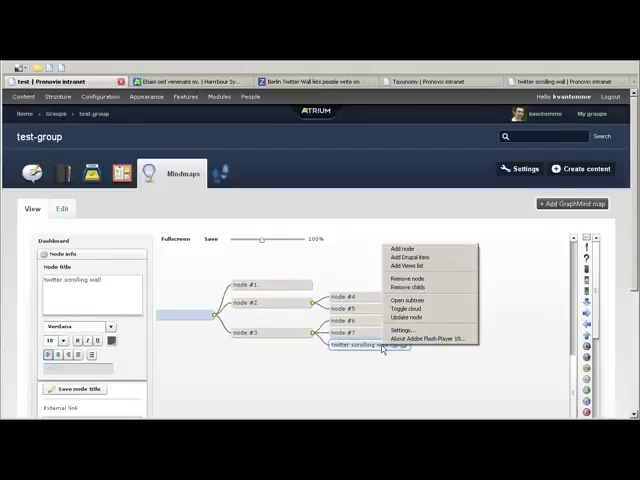
pyautogui.moveTo(410, 260)
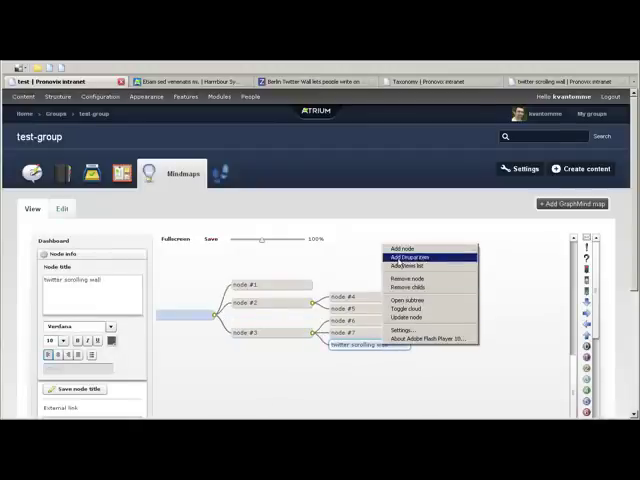
pyautogui.click(400, 258)
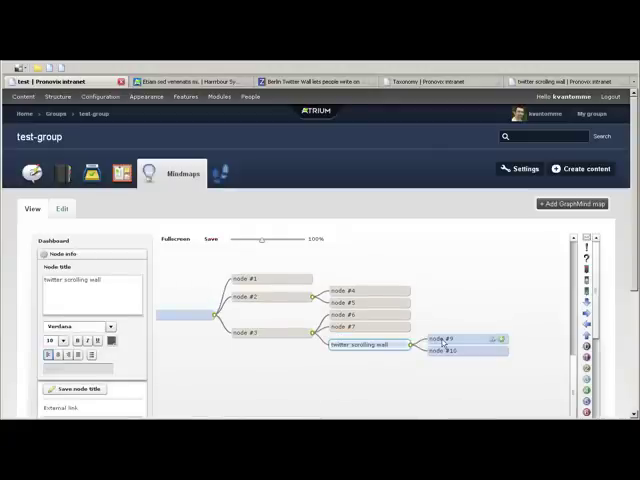
pyautogui.click(452, 344)
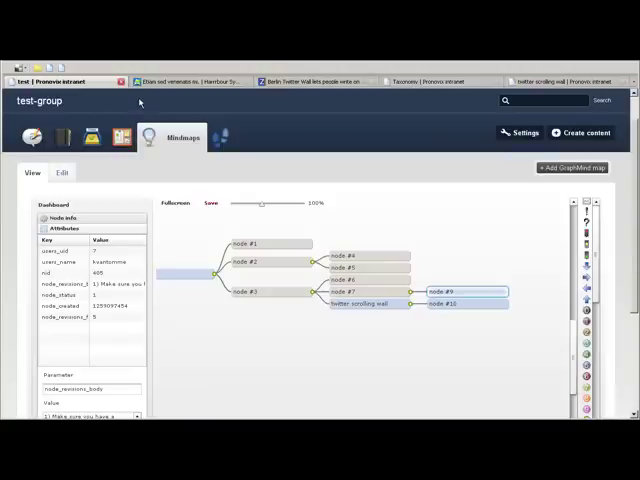
# - Switch to the Office rules post and bring up its edit form
pyautogui.click(62, 136)
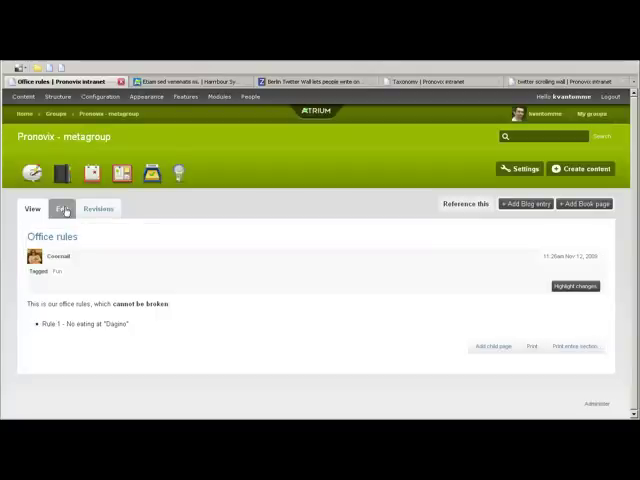
pyautogui.click(64, 208)
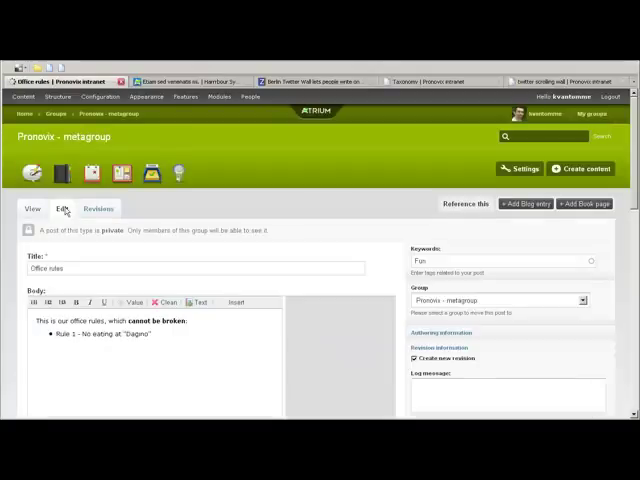
# - Launch the faceted search window from the Body editor's insert menu
pyautogui.click(236, 302)
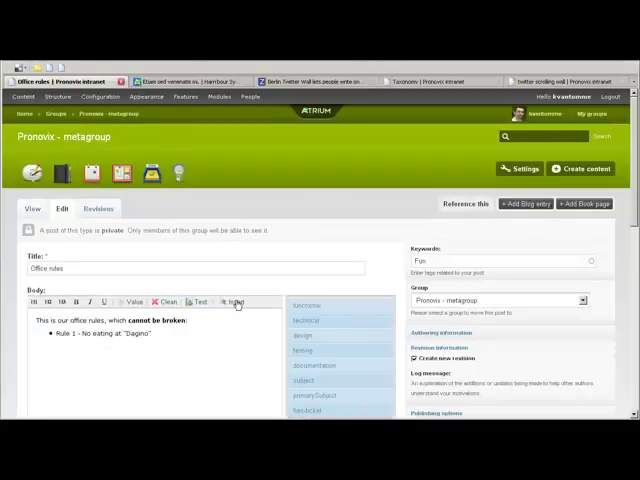
pyautogui.click(234, 302)
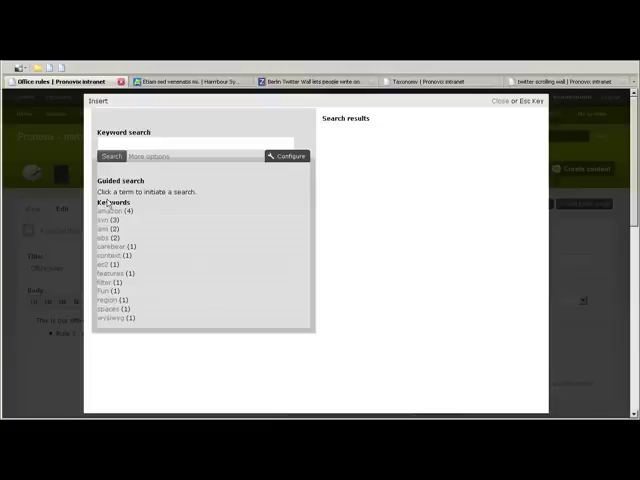
# - Insert the Permanent storage result, then the WYSIWYG best practices result via the wysiwyg keyword
pyautogui.click(112, 210)
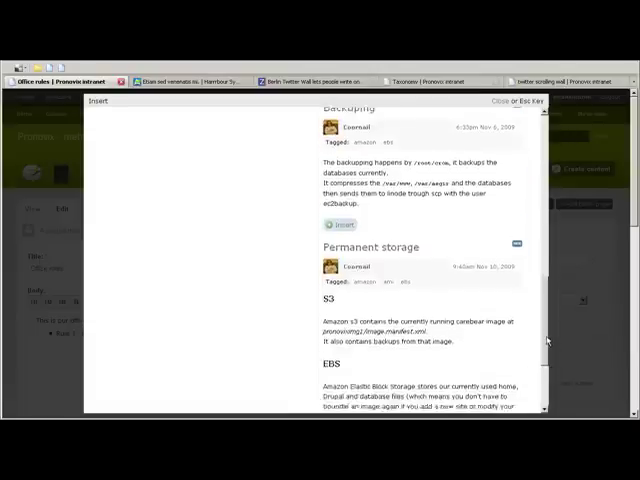
pyautogui.scroll(-3)
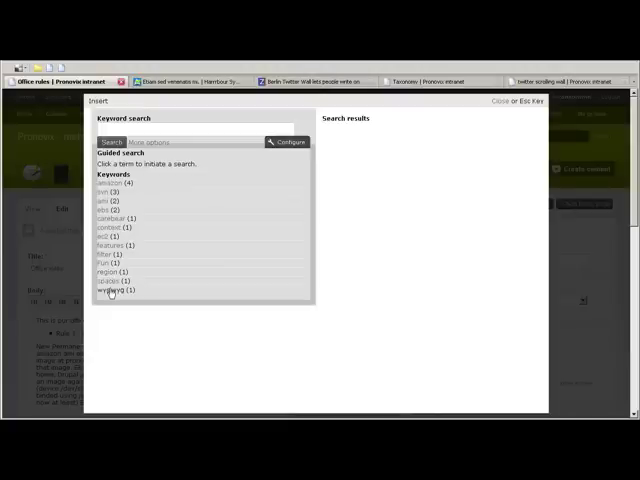
pyautogui.click(112, 292)
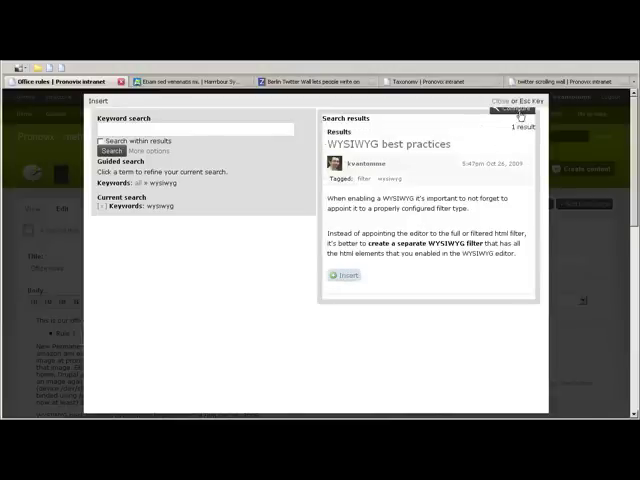
pyautogui.click(512, 100)
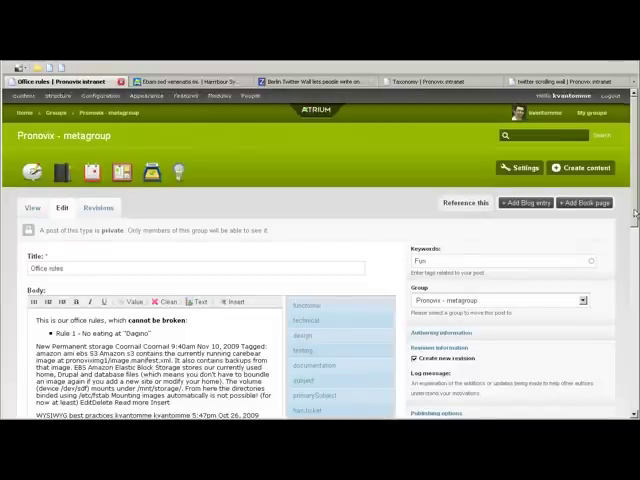
pyautogui.scroll(-3)
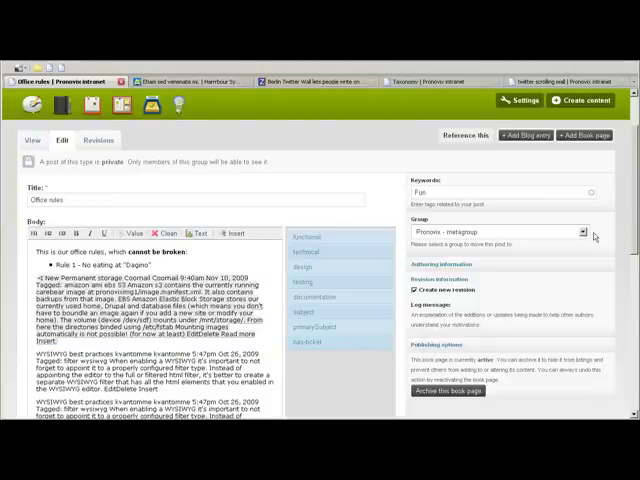
pyautogui.scroll(-3)
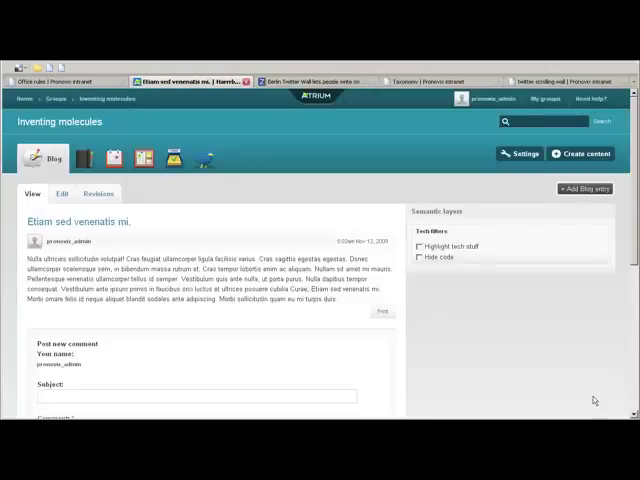
# - Toggle the Highlight tech stuff layer on and off, then edit the blog post
pyautogui.click(416, 246)
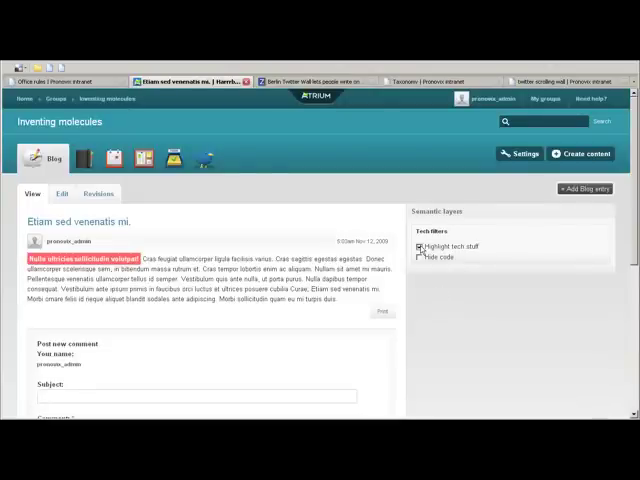
pyautogui.click(420, 246)
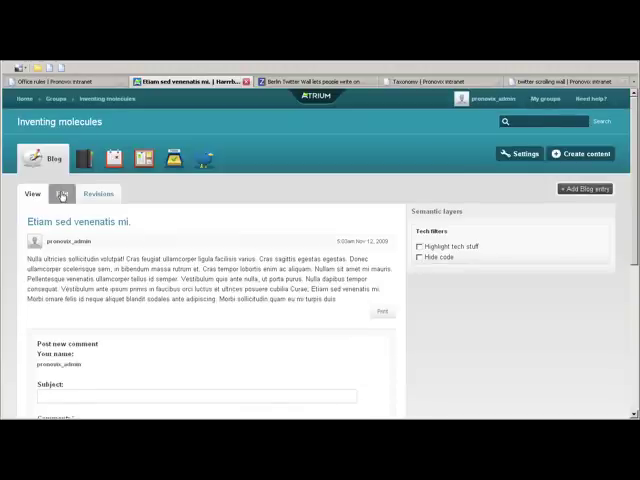
pyautogui.click(64, 192)
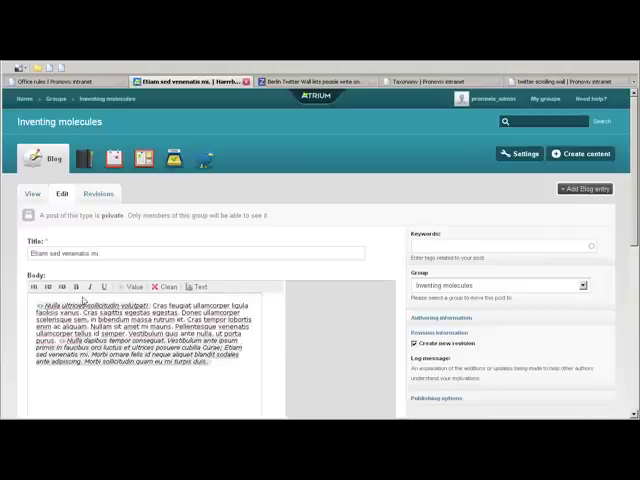